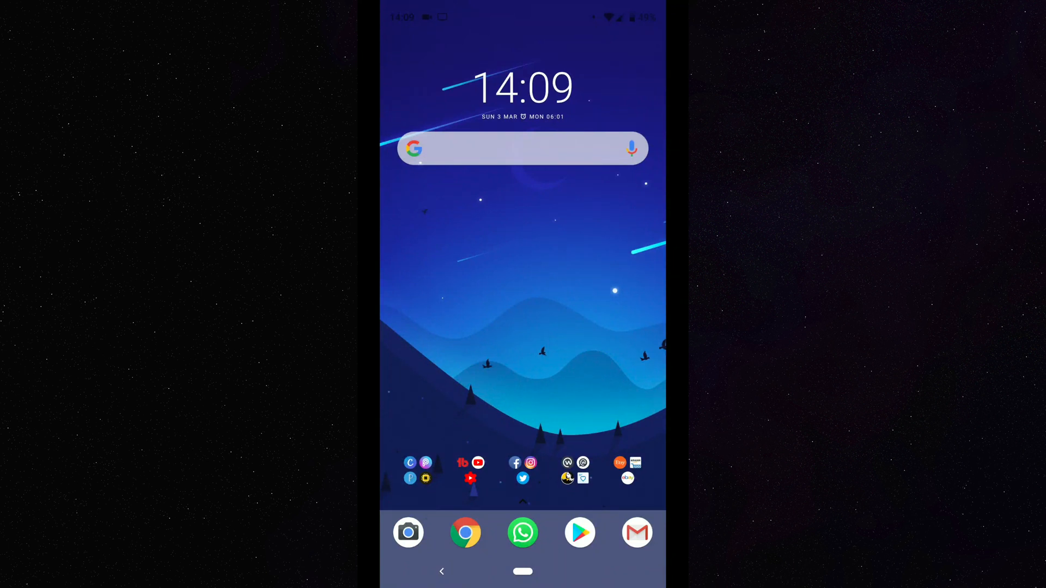
Step: Search Play Store for 'bitmo' and reach the Bitmoji – Your Personal Emoji listing
left_click(578, 532)
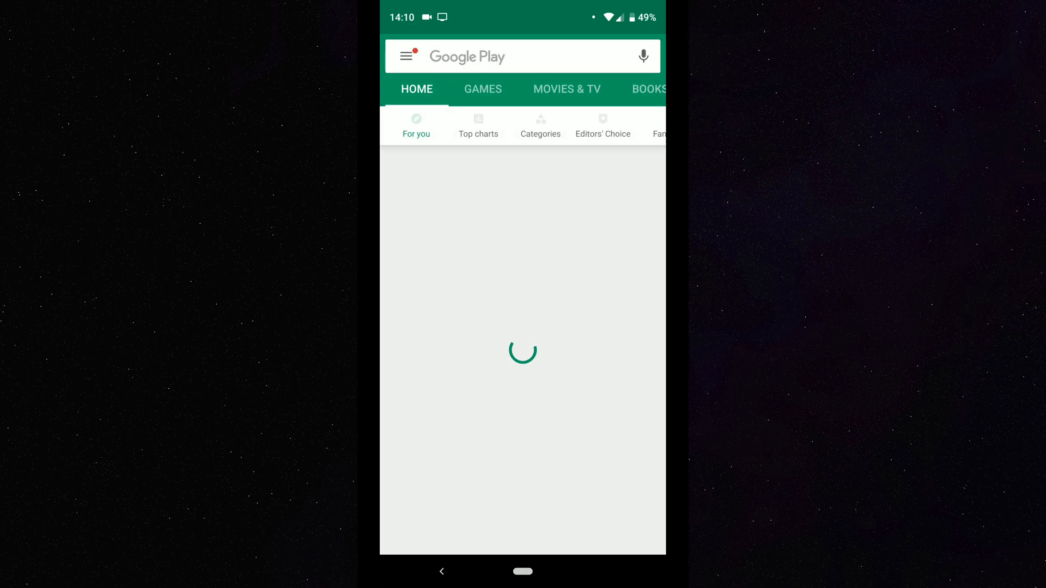
type("b")
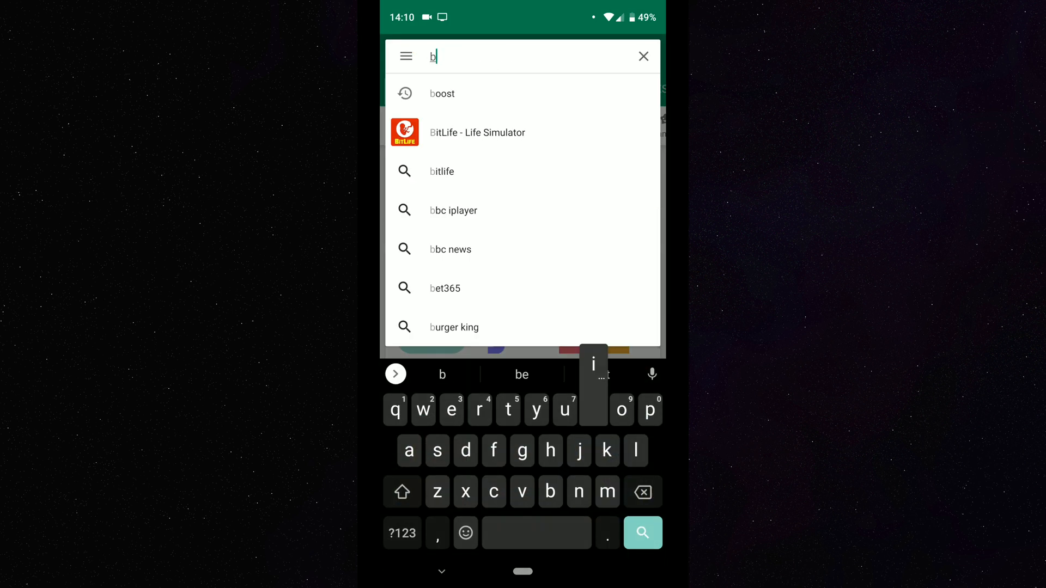
type("itmo")
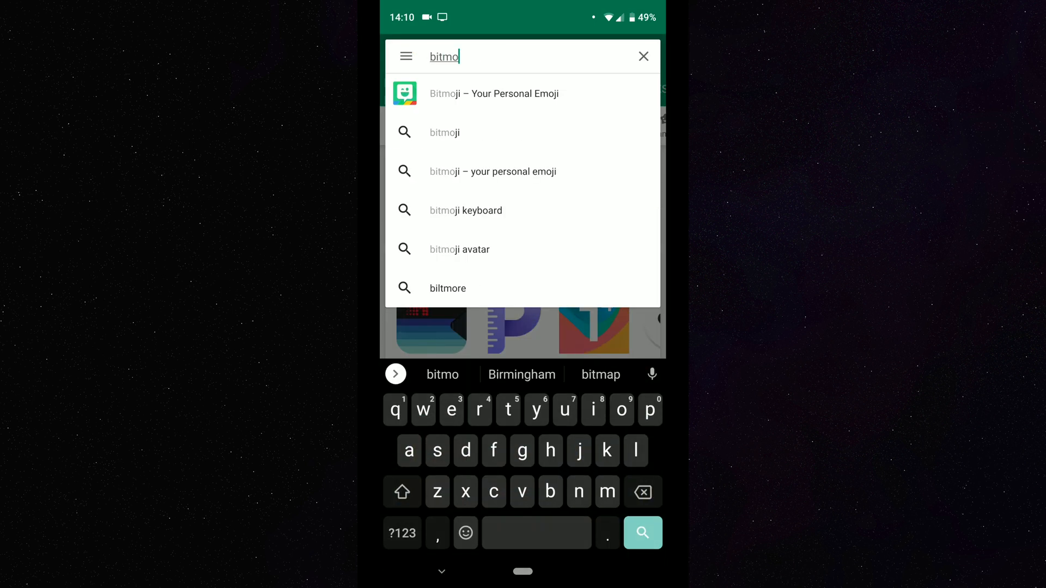
left_click(493, 94)
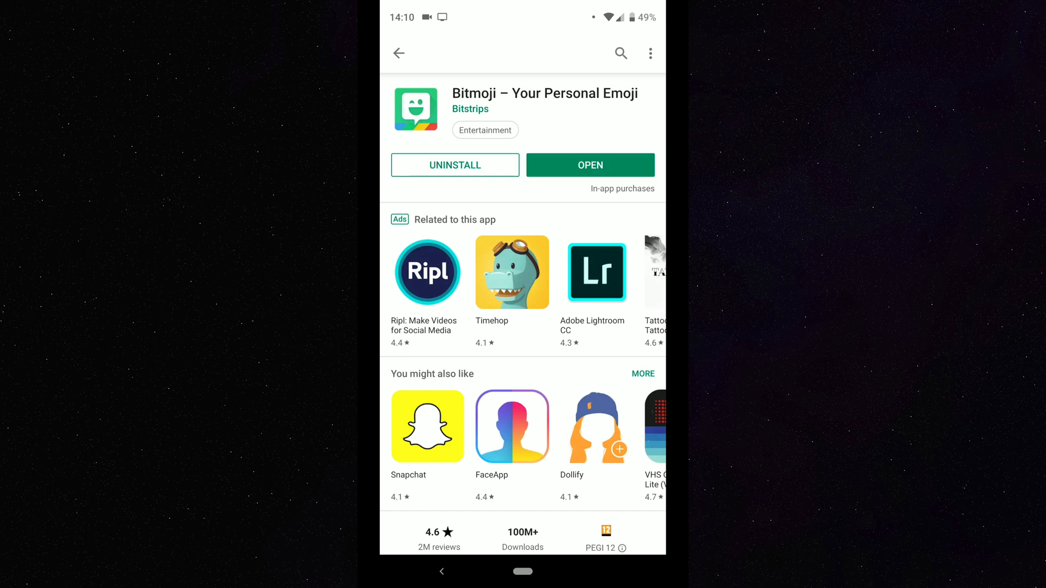
Step: Launch Bitmoji and log in with email, reaching the Bitmoji for Gboard introduction
left_click(589, 165)
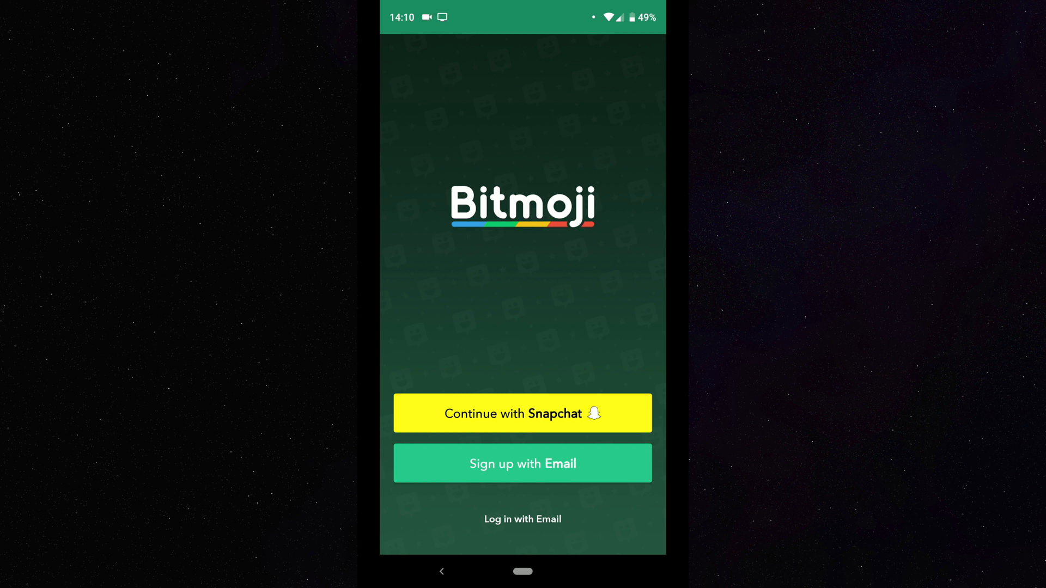
left_click(522, 413)
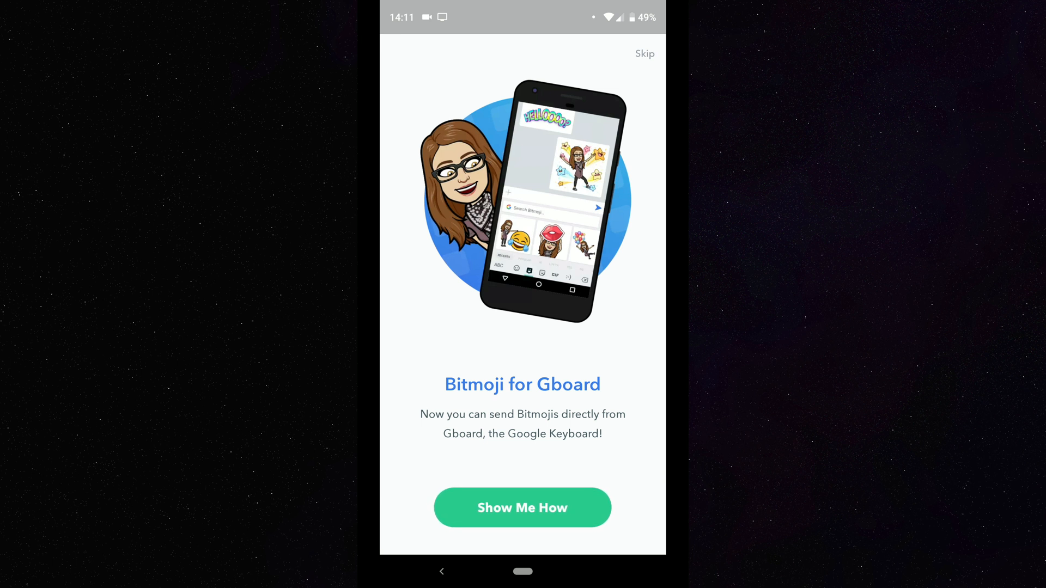
Step: Finish the Gboard introduction and return to the home screen
left_click(522, 508)
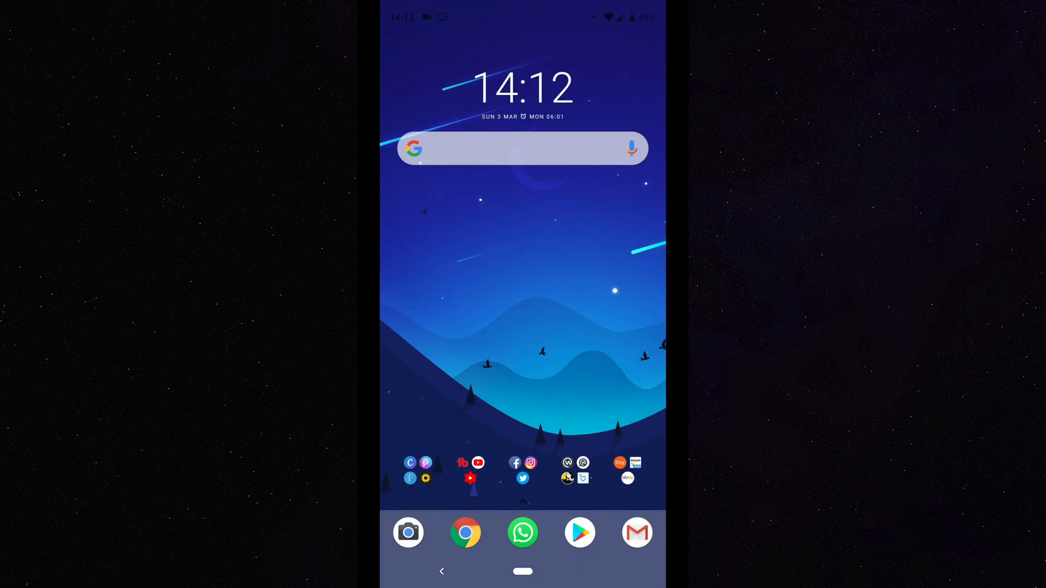
Step: In WhatsApp's Sisters group chat, bring up the Gboard sticker panel
left_click(523, 533)
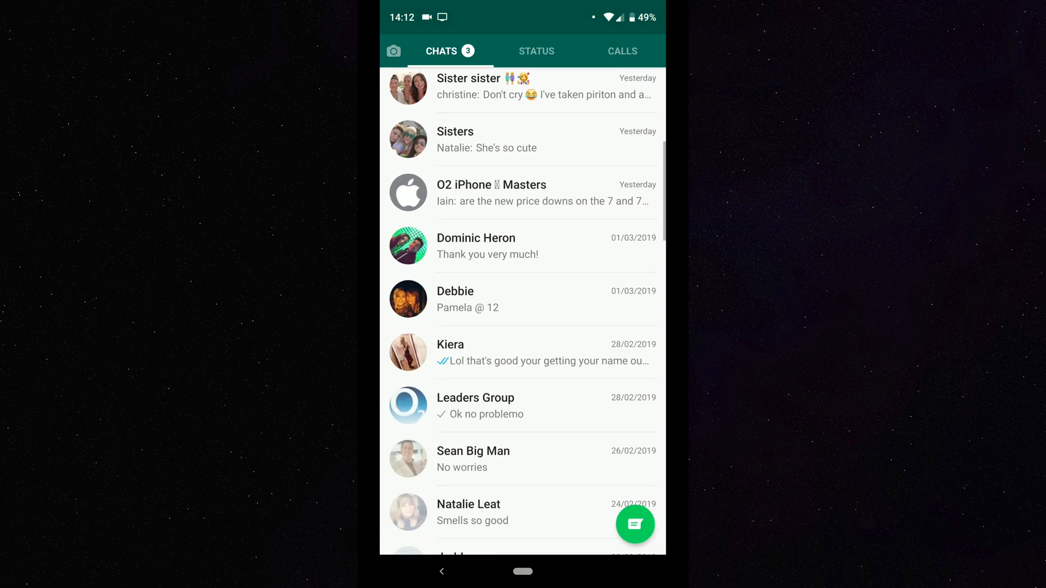
scroll("down", 3)
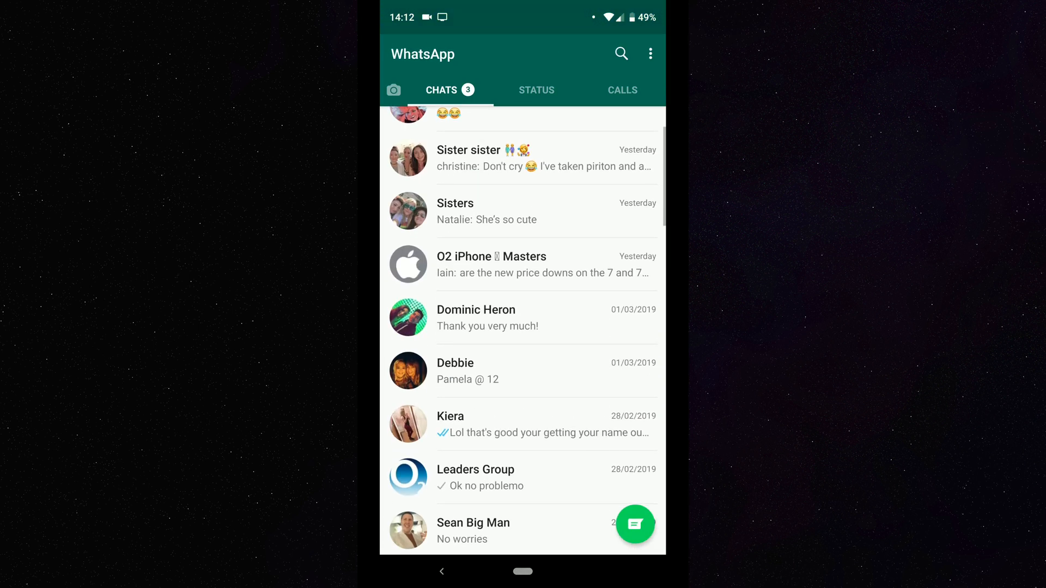
left_click(485, 210)
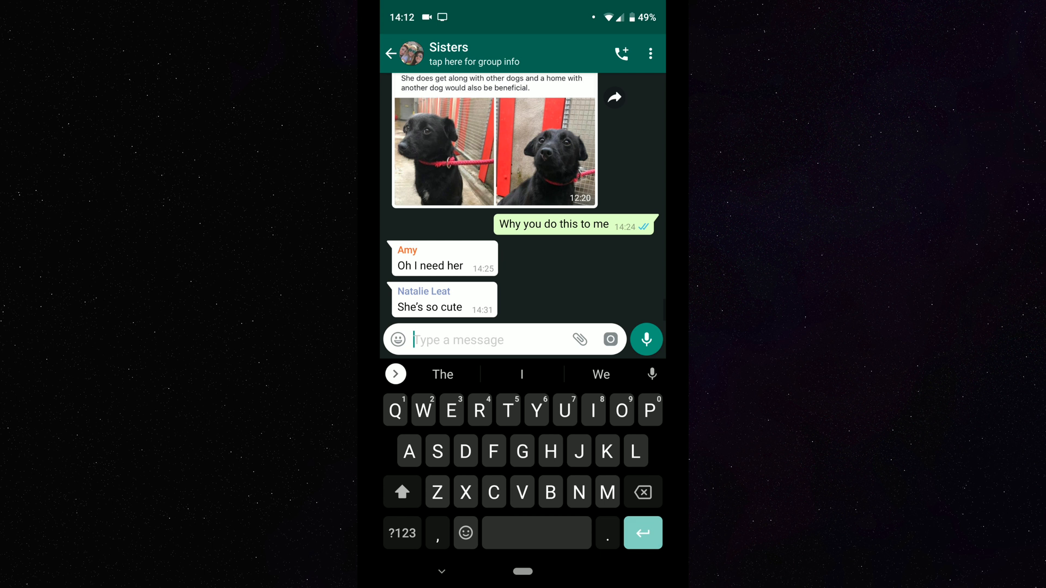
left_click(467, 61)
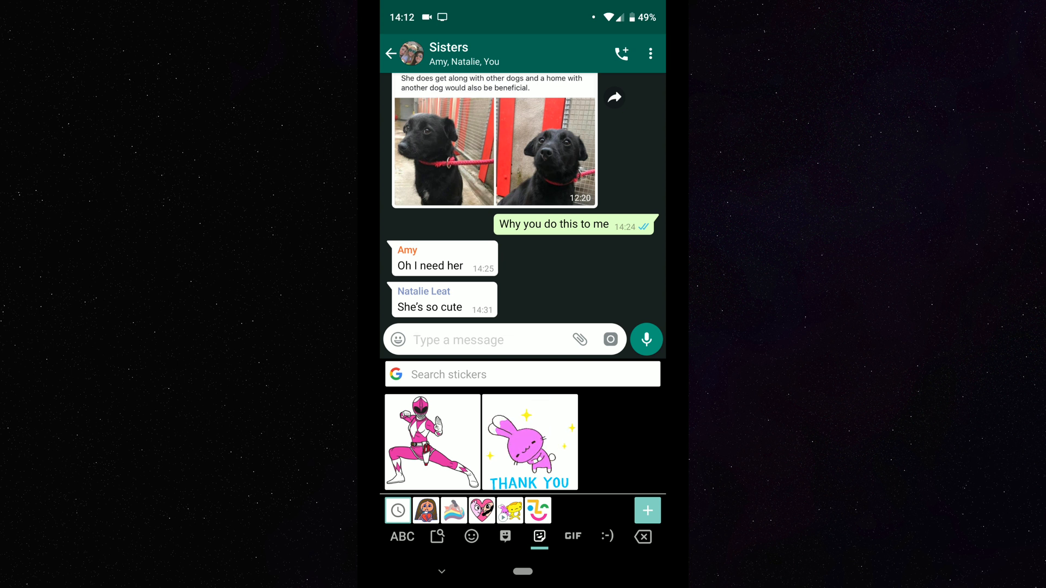
Step: Switch to Bitmoji stickers, browse Popular ones and reach Search Bitmoji with suggestions
left_click(504, 535)
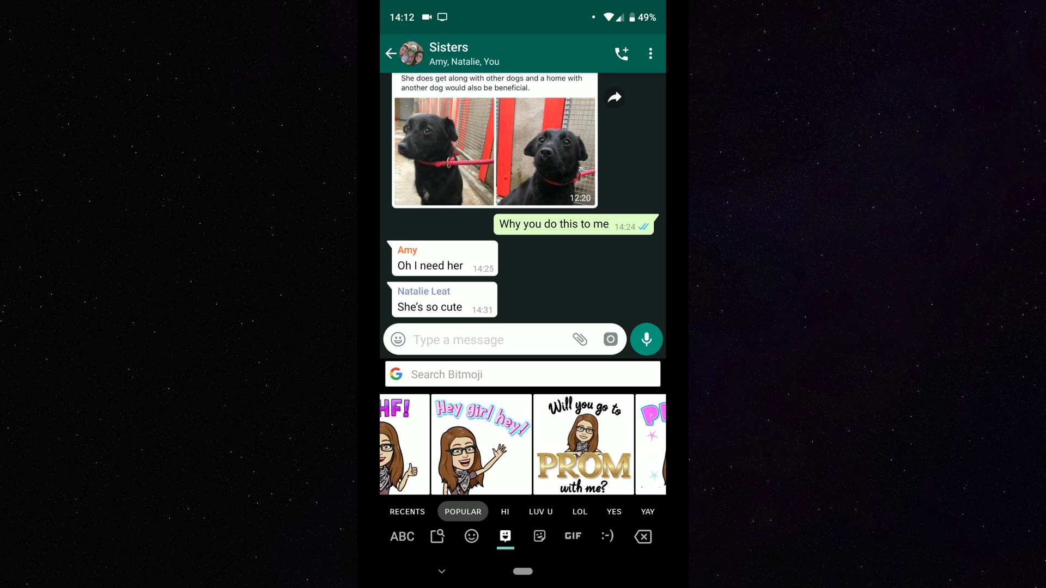
scroll("left", 3)
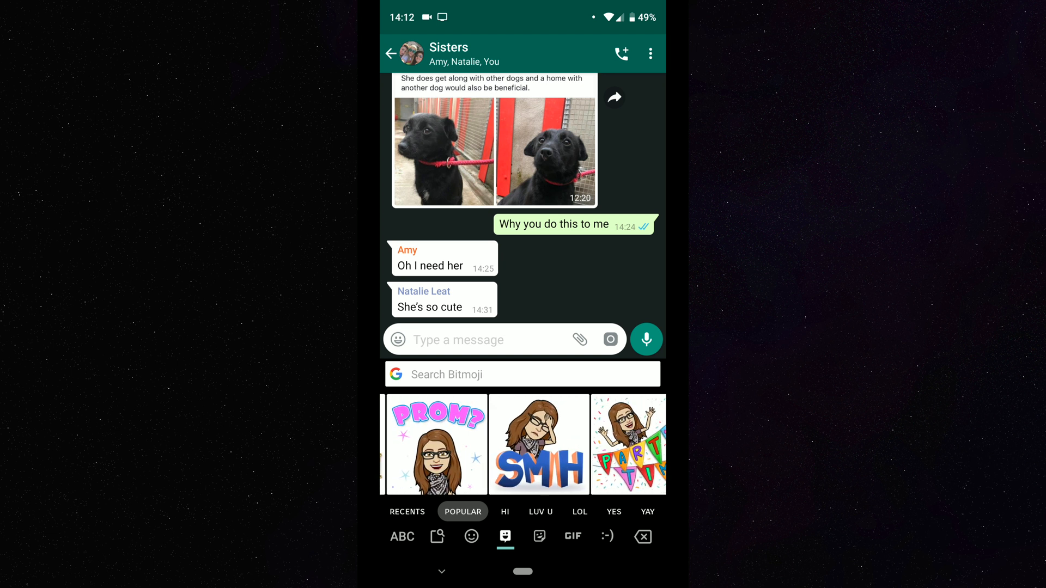
scroll("left", 3)
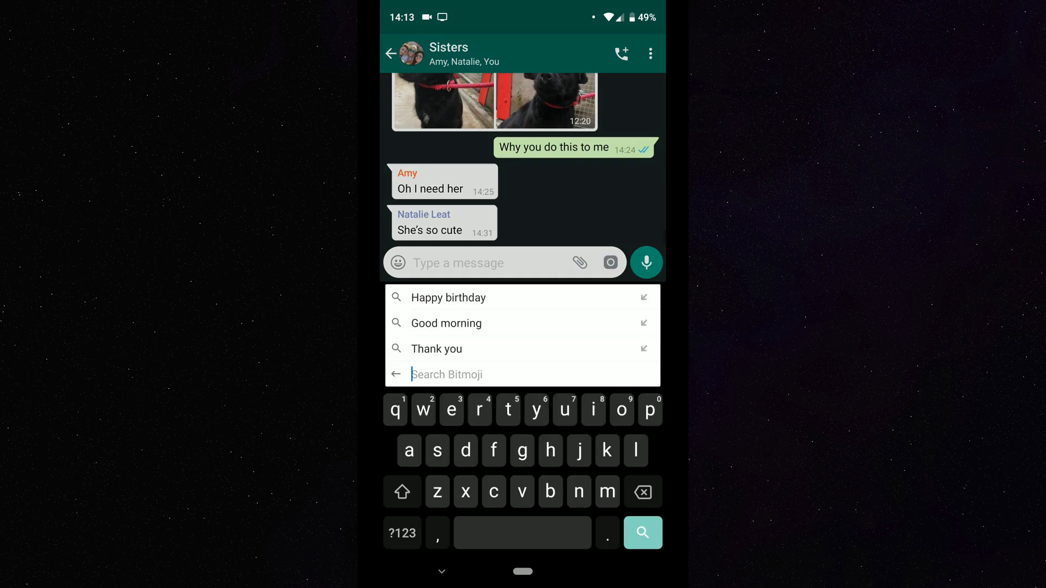
Step: Search Bitmoji for 'sunday' and send the rainbow SUNDAY sticker to Sisters
type("sunday")
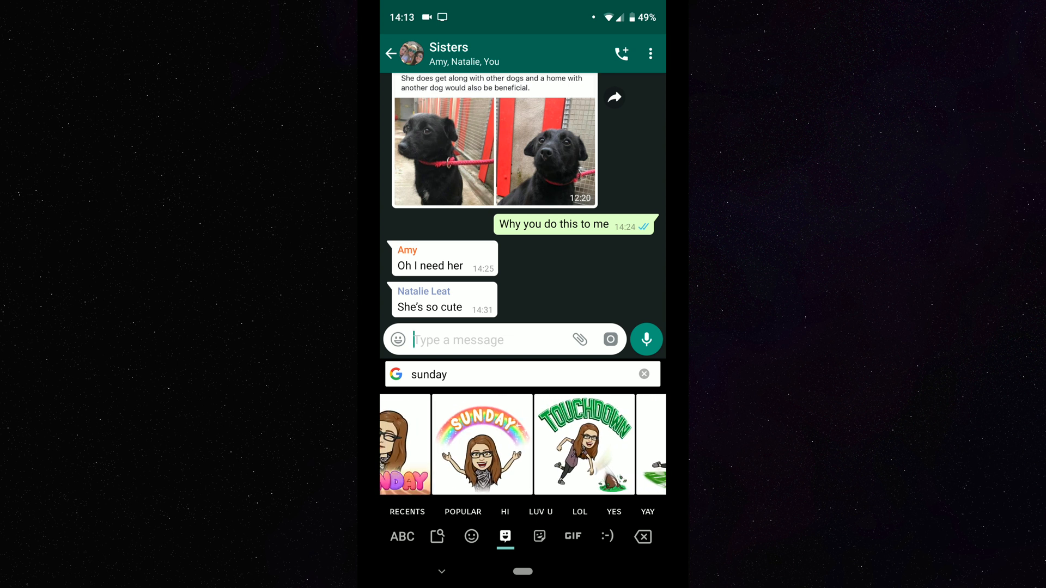
left_click(480, 444)
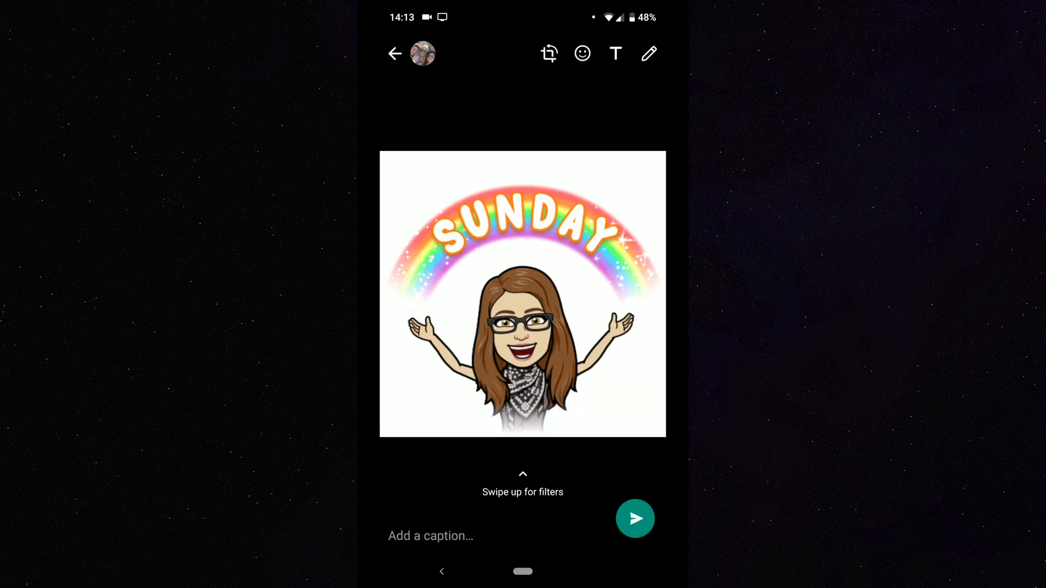
left_click(393, 53)
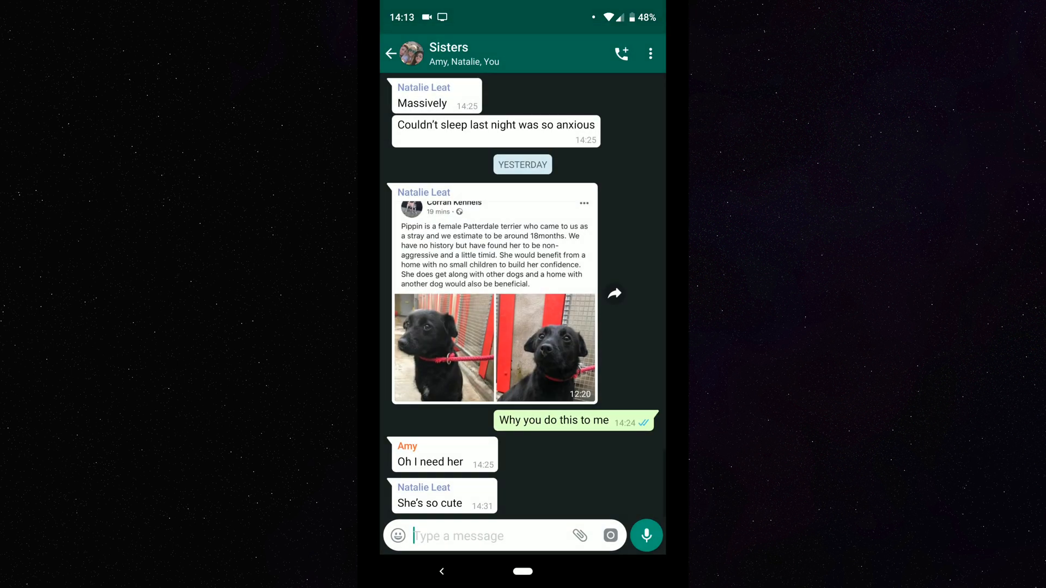